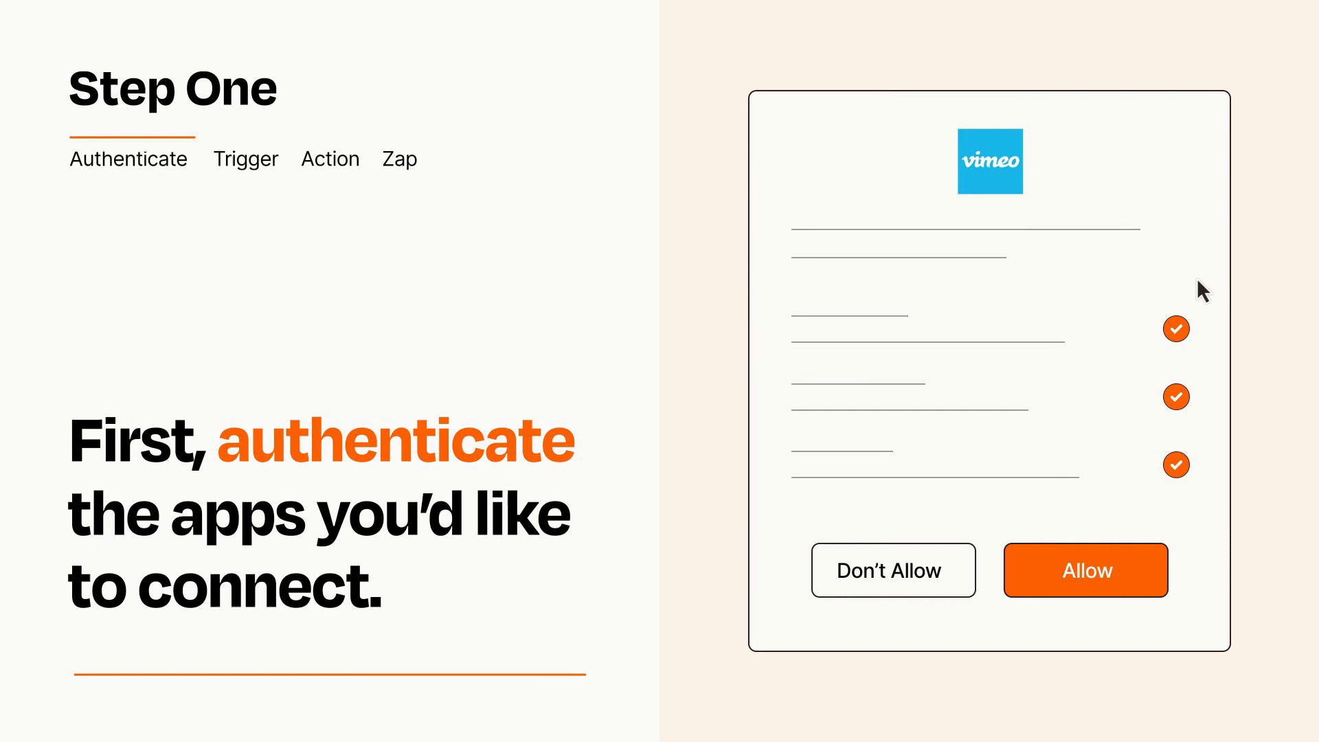
mouse_move(1161, 632)
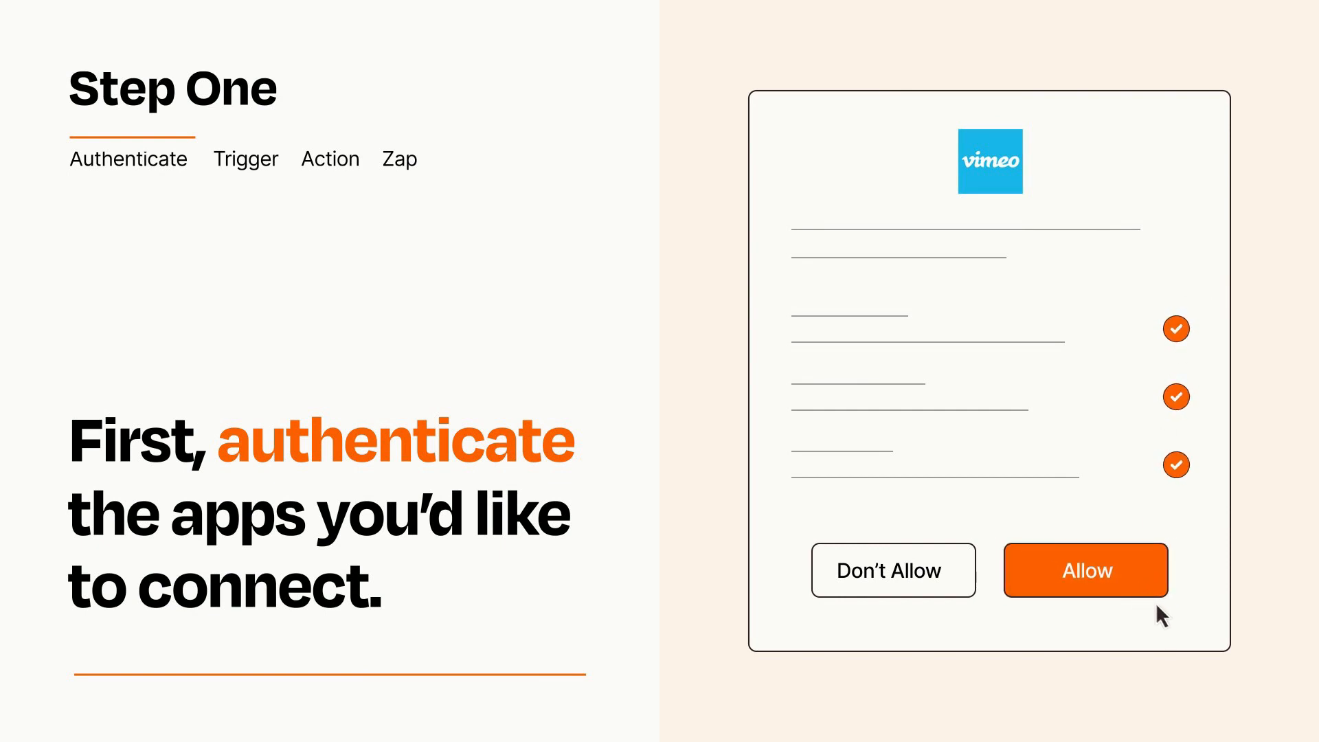
Allow Vimeo's requested permissions on the authorization dialog to connect the app.
left_click(1086, 570)
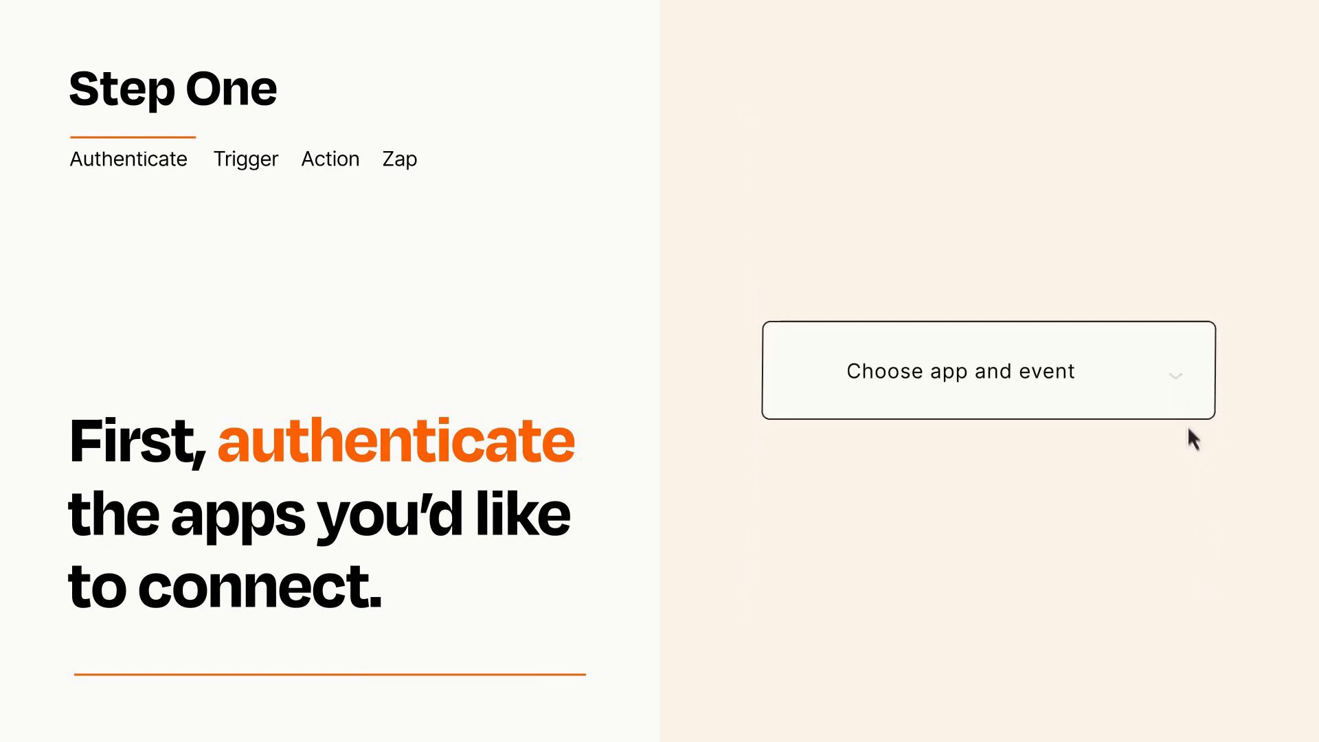
Open the trigger's app and event list showing Google Drive 'New File in Folder'.
left_click(987, 371)
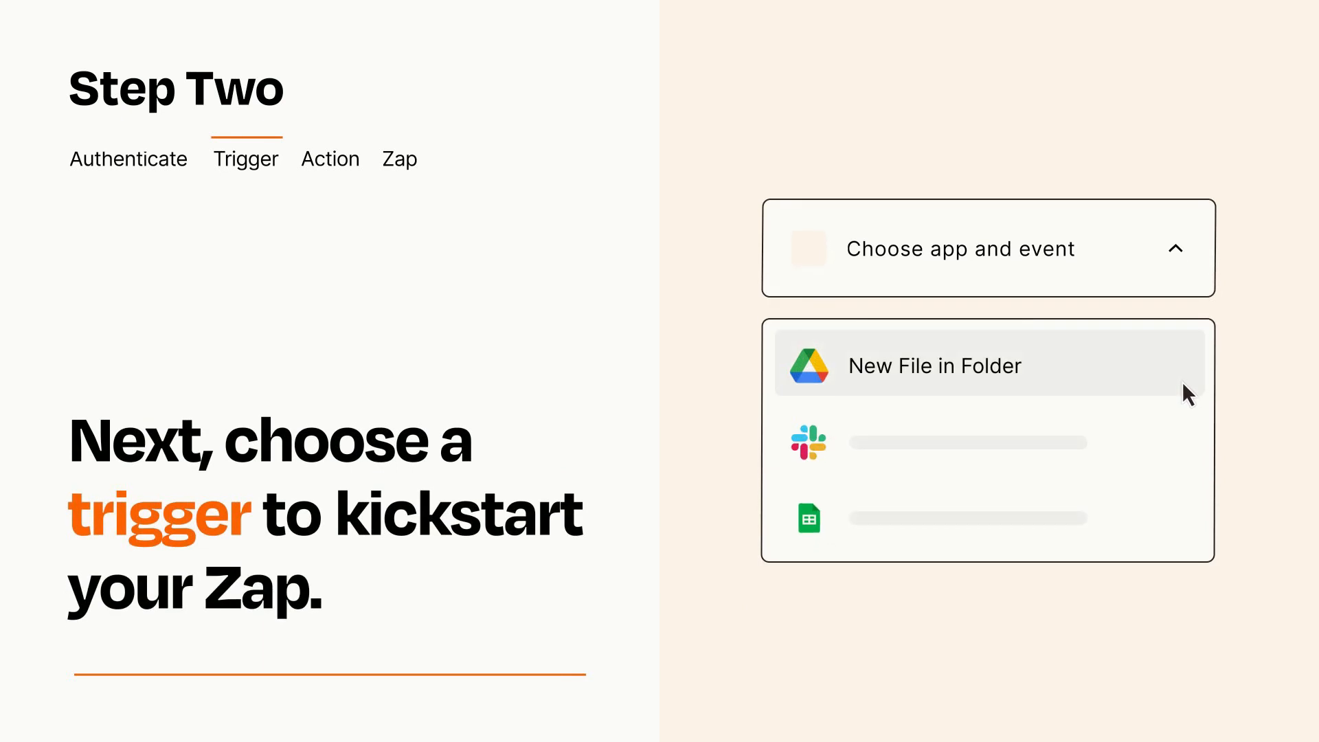
mouse_move(1187, 438)
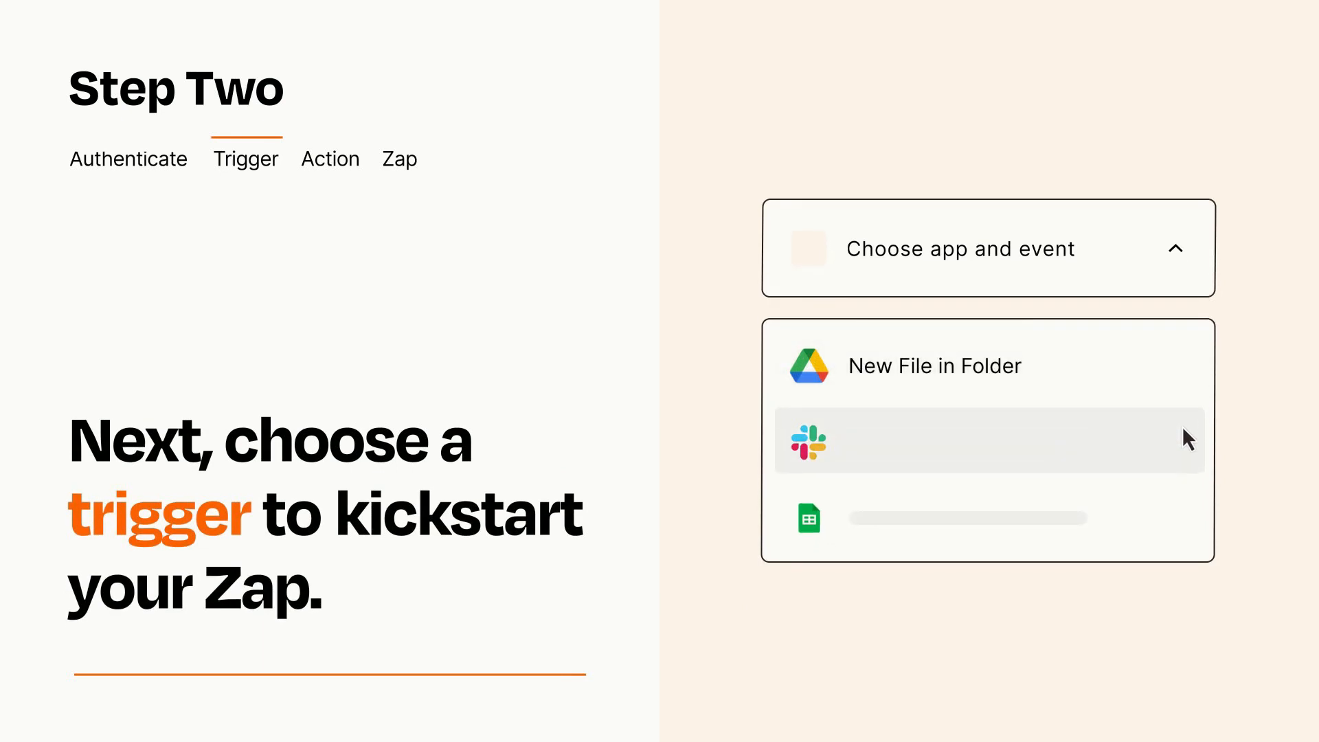
mouse_move(1186, 527)
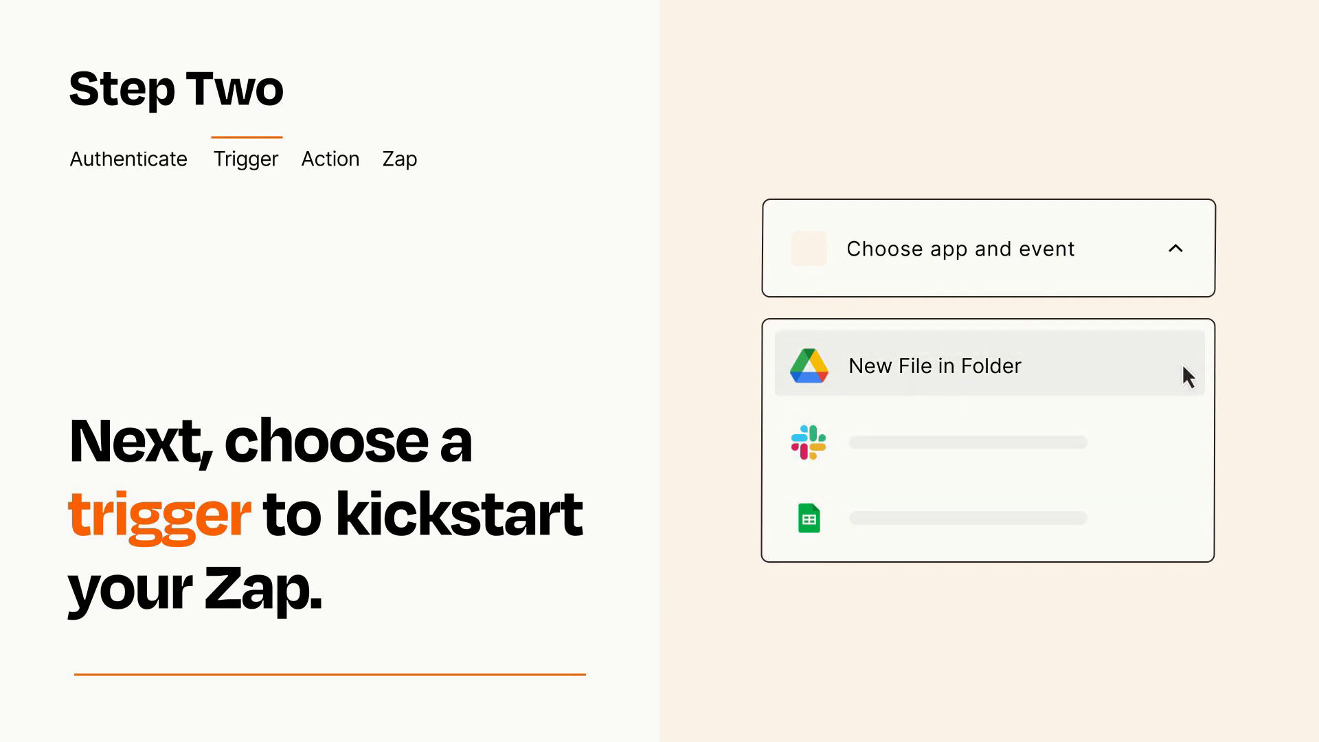
mouse_move(1187, 385)
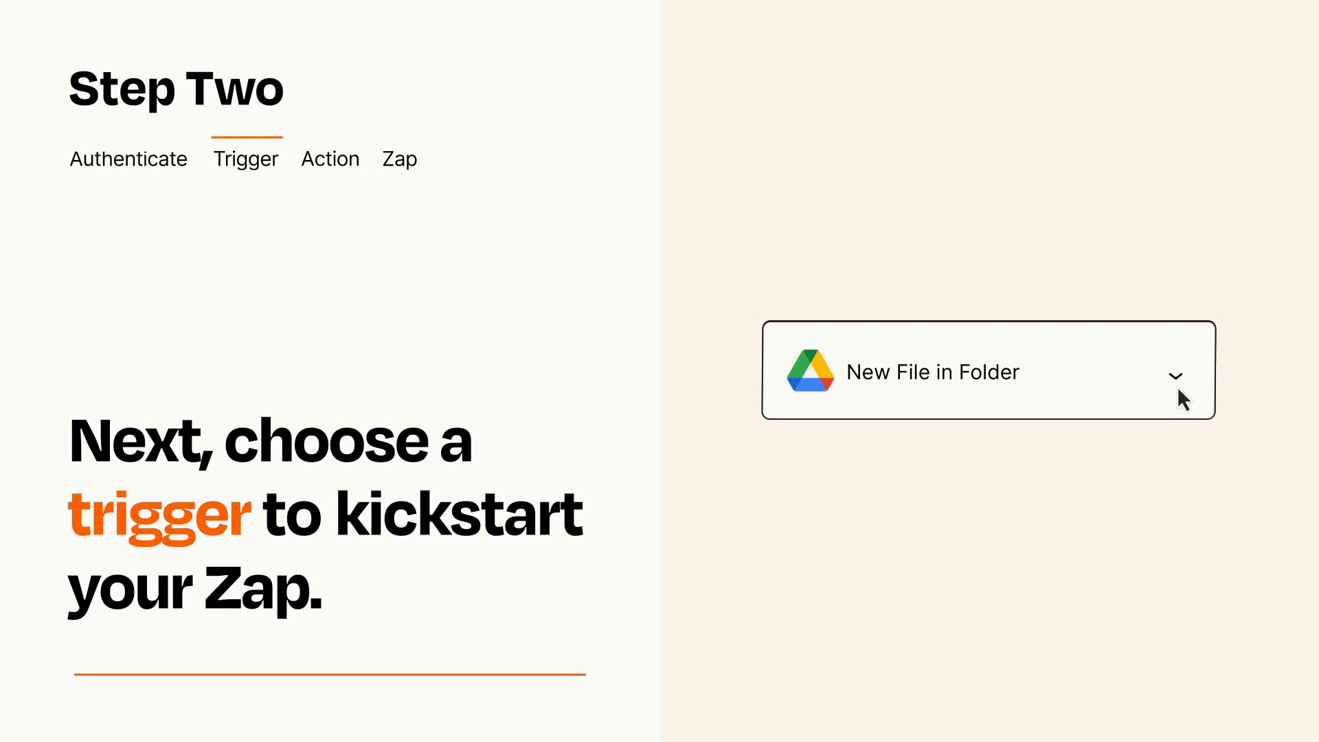
mouse_move(1200, 388)
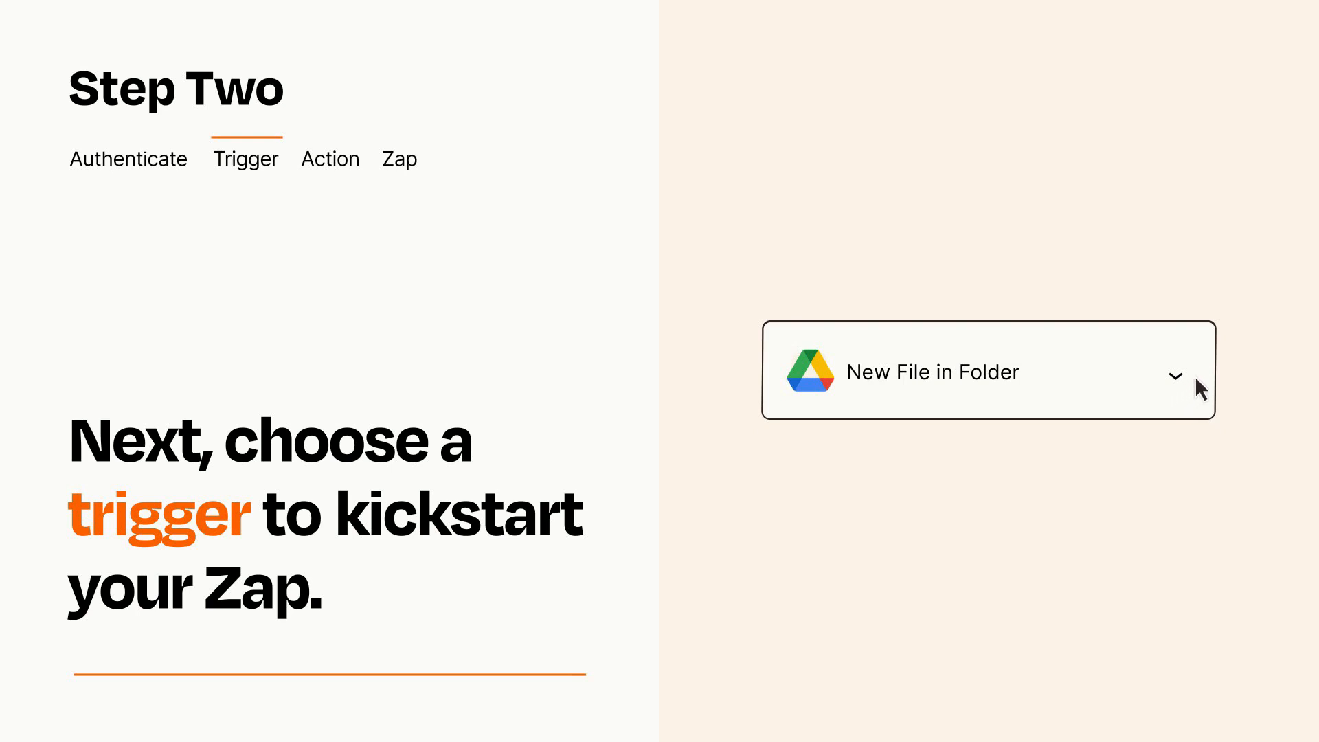
mouse_move(1197, 378)
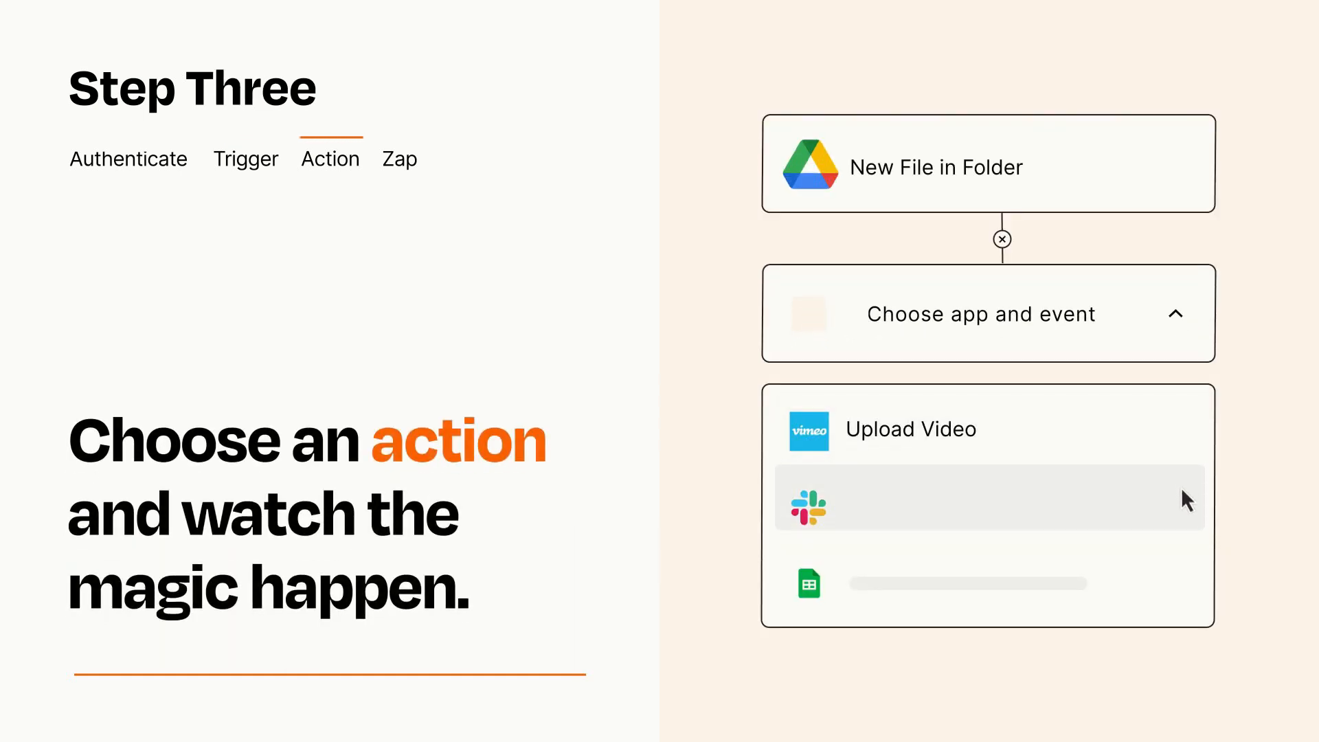
mouse_move(1186, 592)
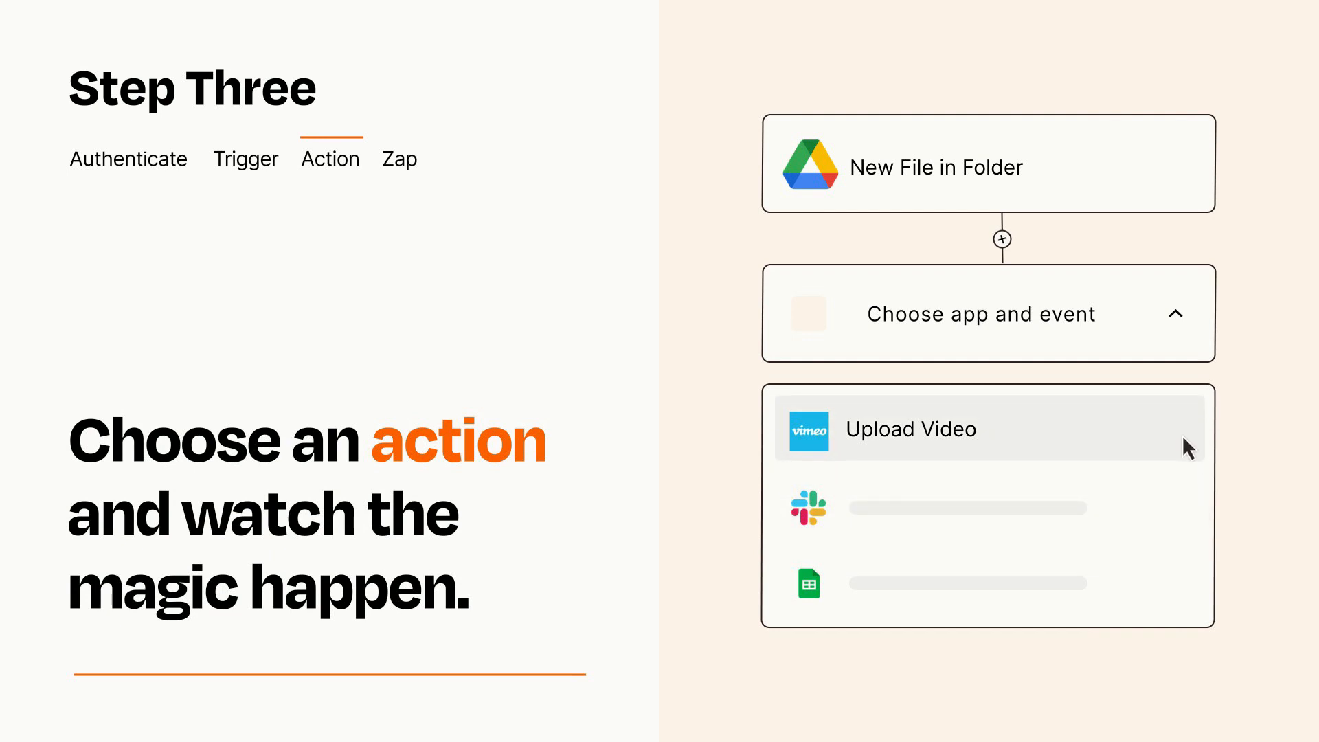
Choose Vimeo 'Upload Video' as the action after the Google Drive trigger.
left_click(910, 429)
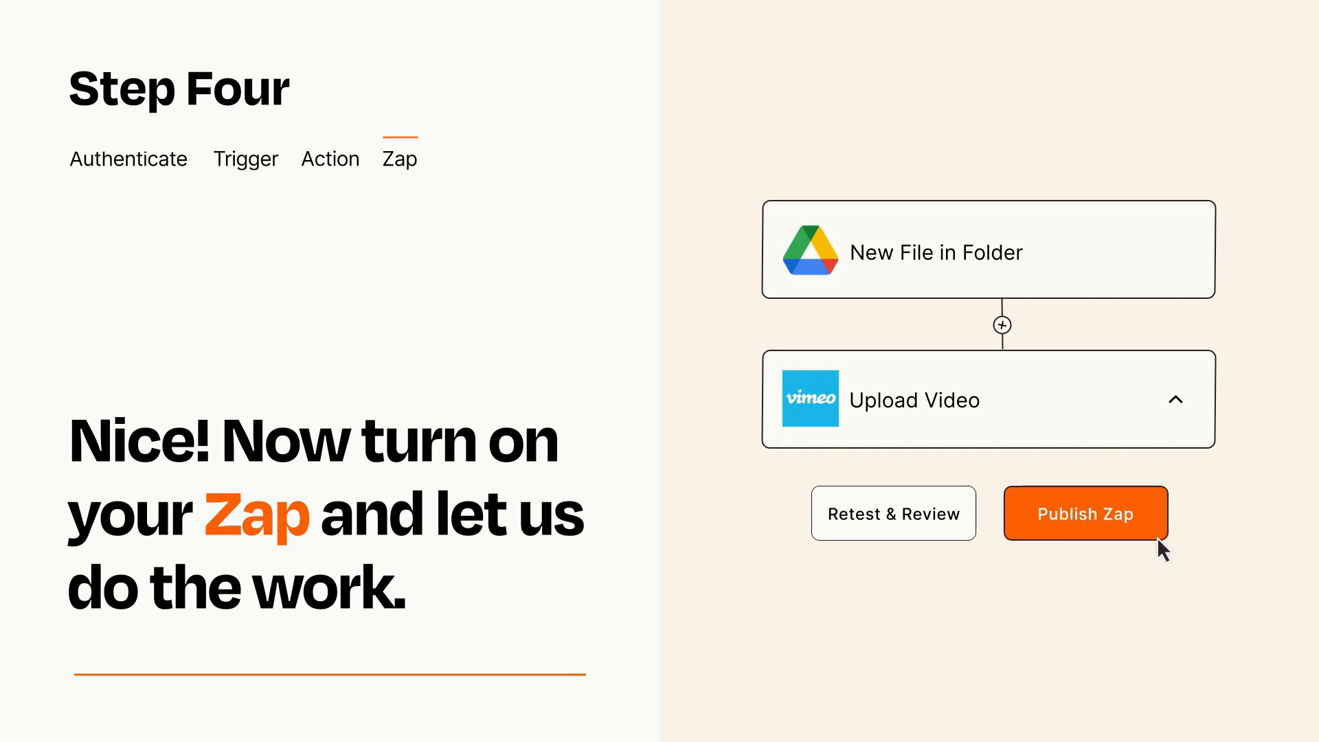
Publish the Drive-to-Vimeo Zap with the orange Publish Zap button.
left_click(1086, 513)
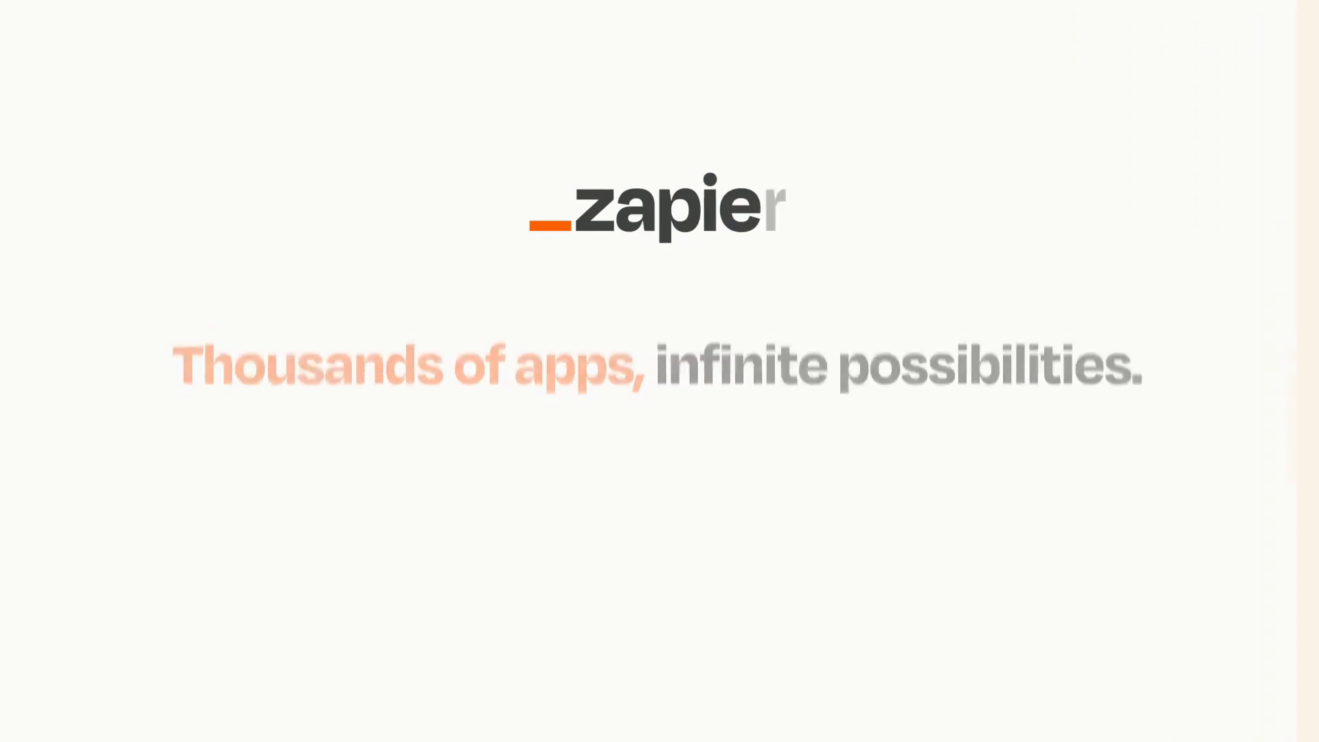